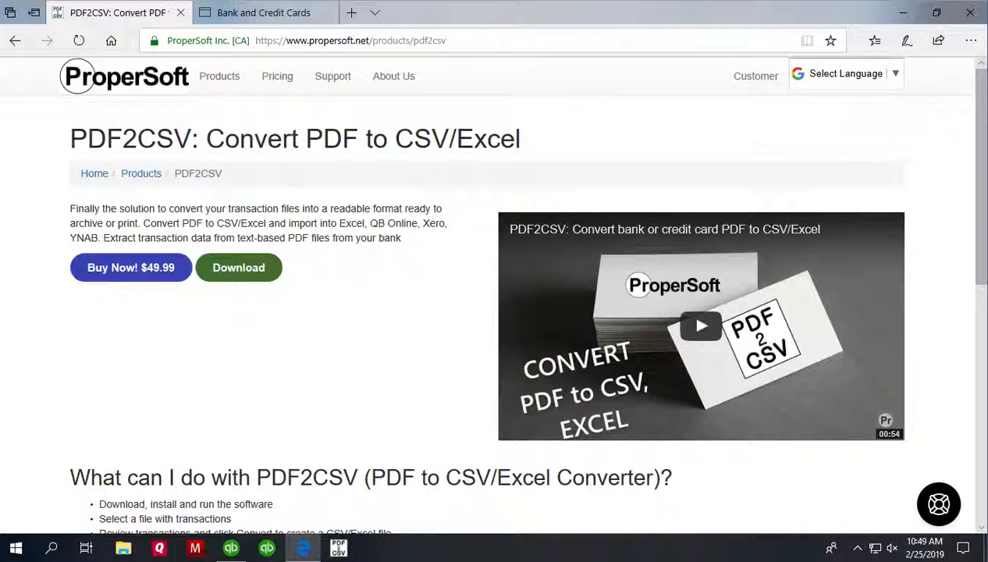
mouse_move(338, 382)
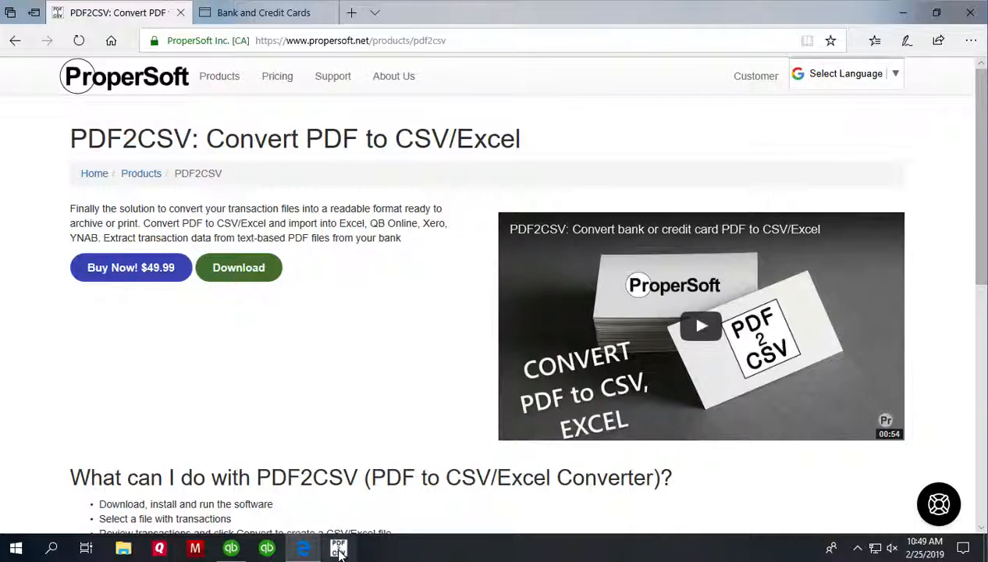
- Launch PDF2CSV and load sample-bank-statement.pdf from Downloads for conversion
click(337, 547)
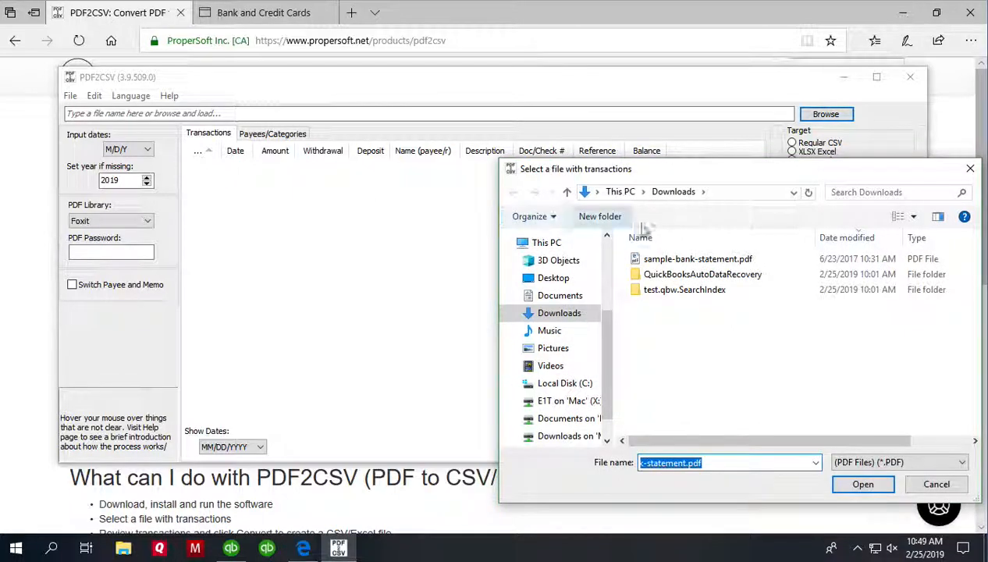
click(697, 258)
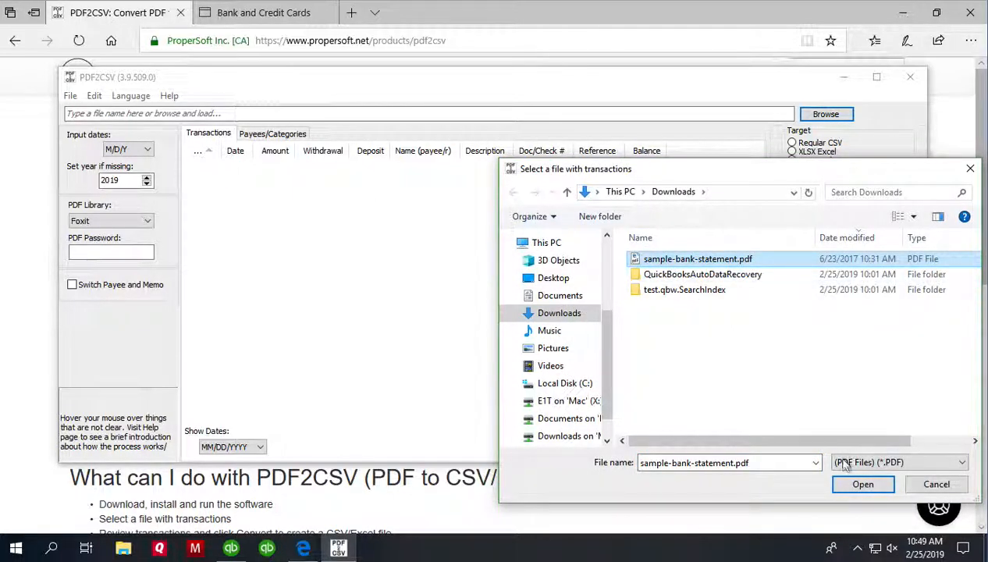
click(862, 484)
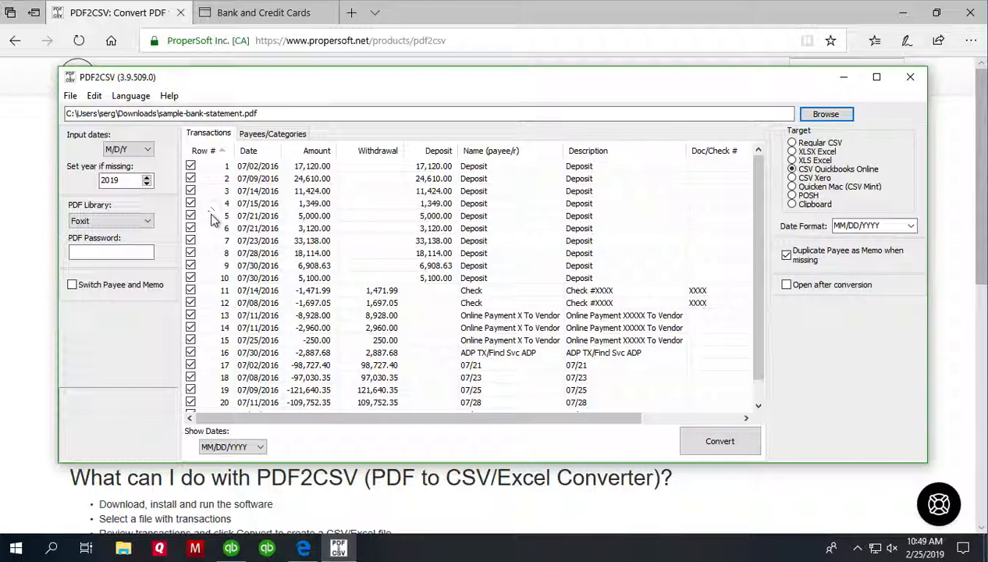
mouse_move(331, 248)
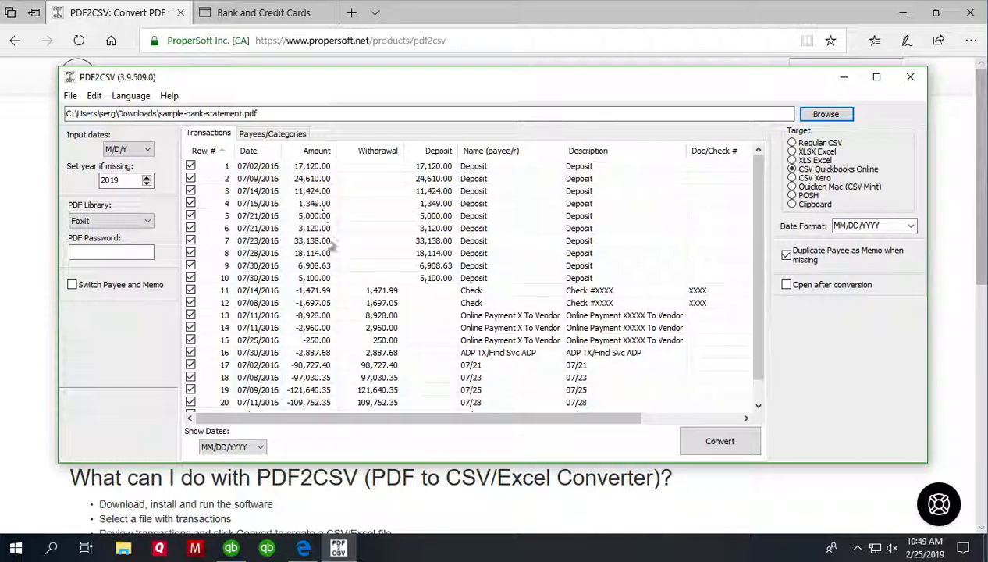
mouse_move(405, 187)
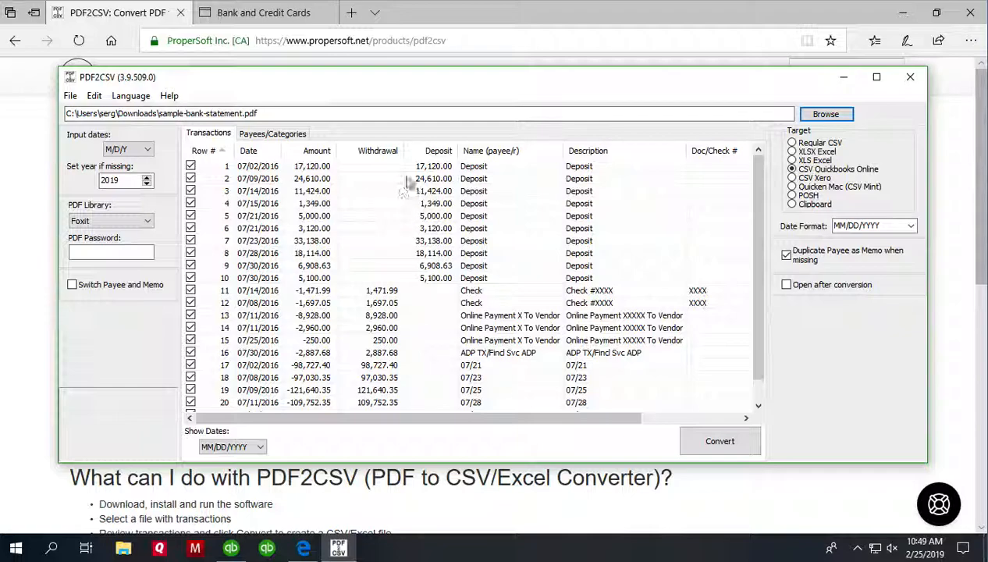
mouse_move(448, 265)
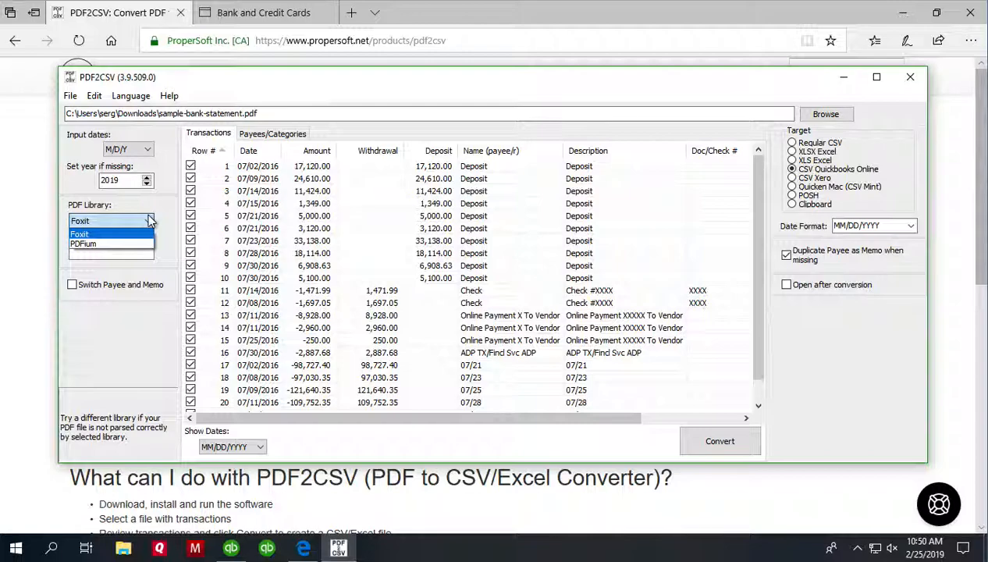
click(80, 221)
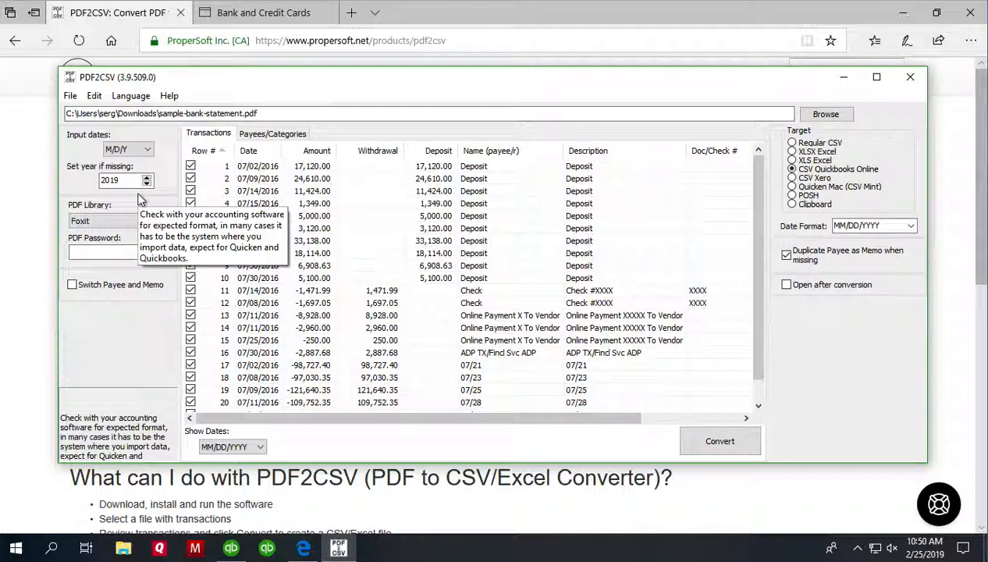
mouse_move(147, 201)
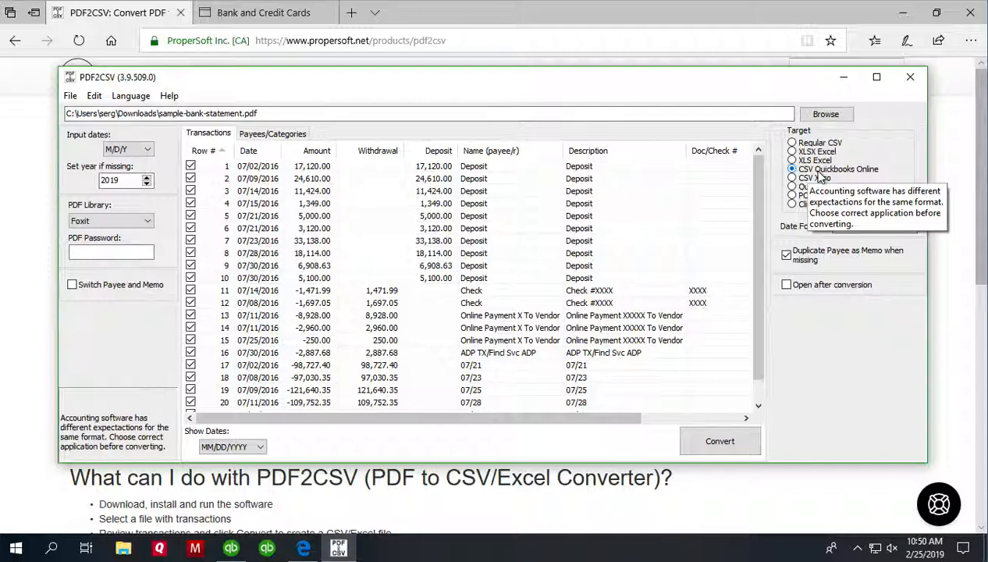
mouse_move(823, 175)
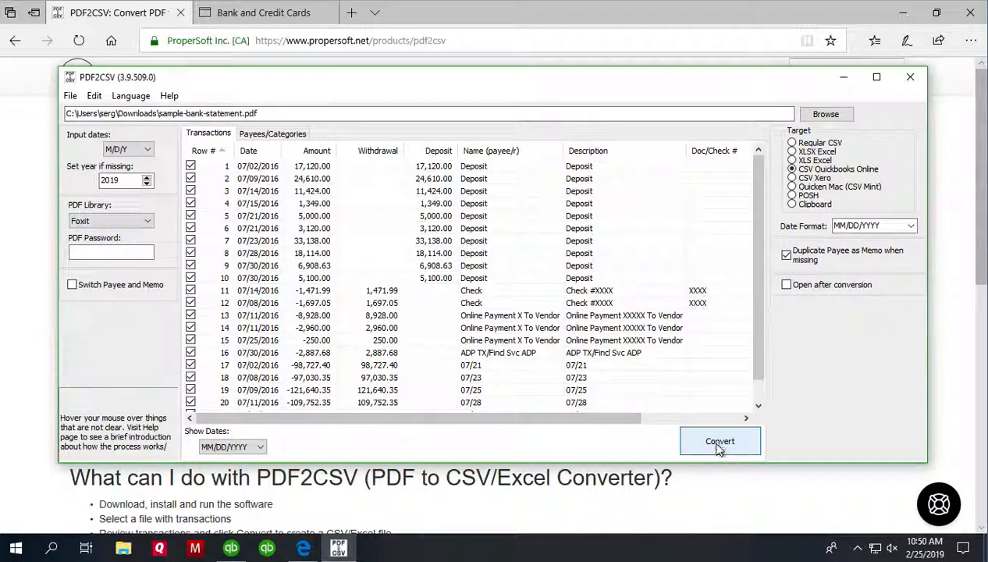
- Convert the transactions, save sample-bank-statement.csv in Downloads, and acknowledge the import instructions
click(719, 441)
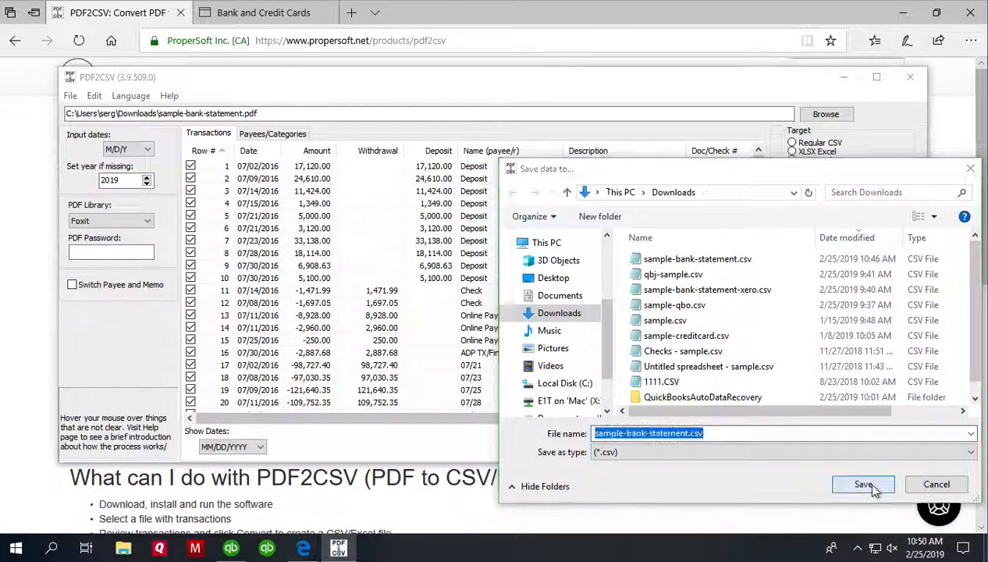
click(862, 484)
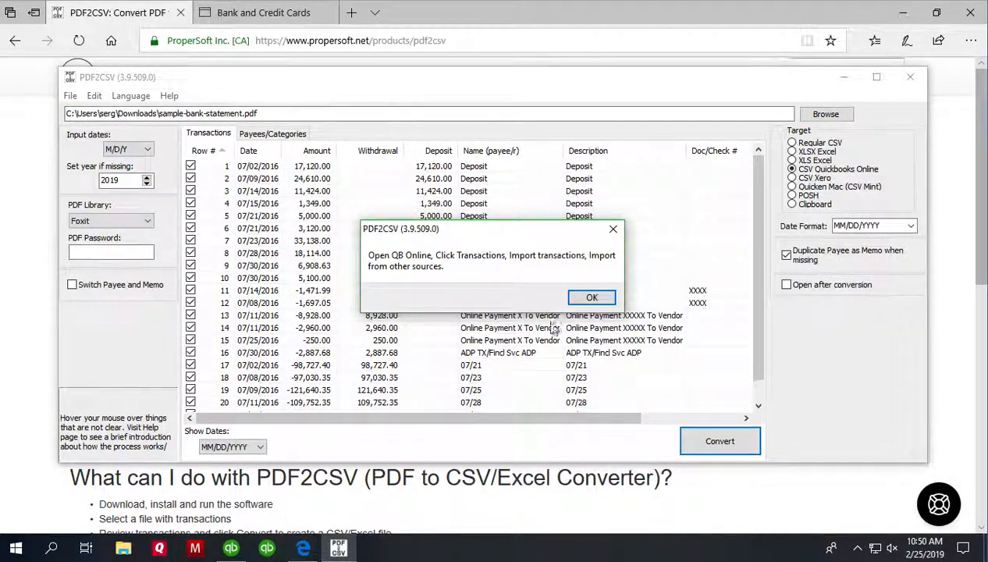
click(592, 298)
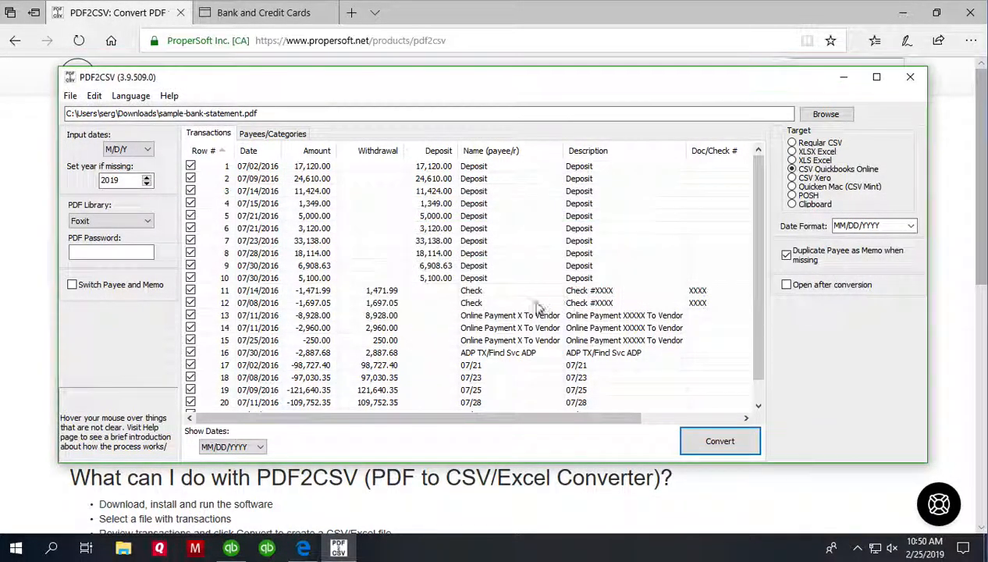
mouse_move(261, 445)
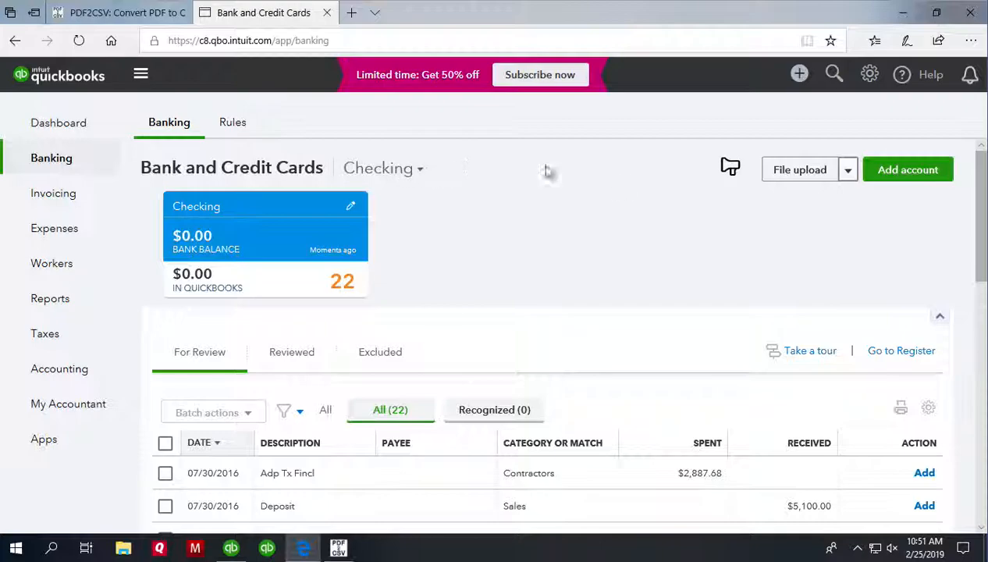
- Upload sample-bank-statement.csv via File upload and assign it to the Checking account
click(799, 169)
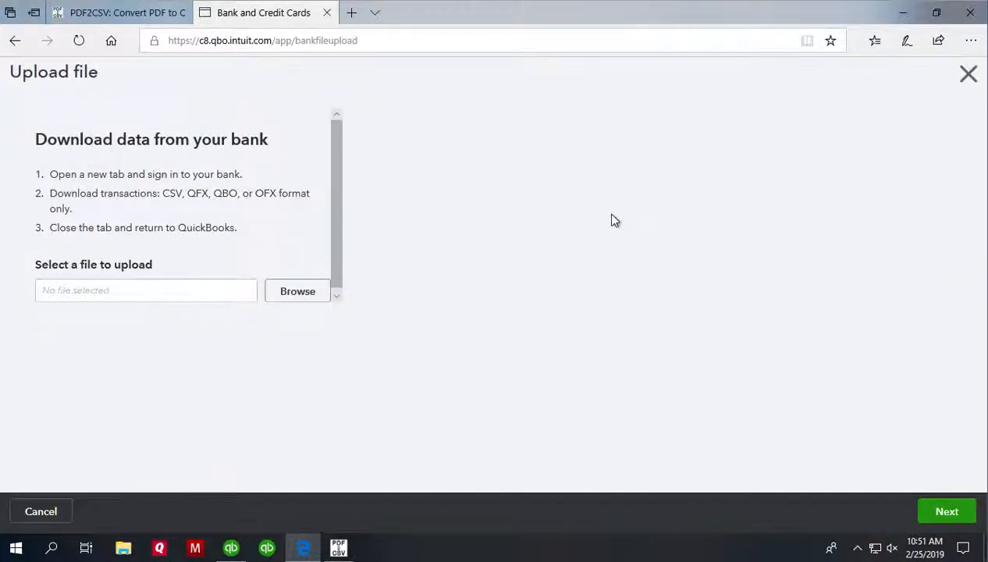
click(297, 291)
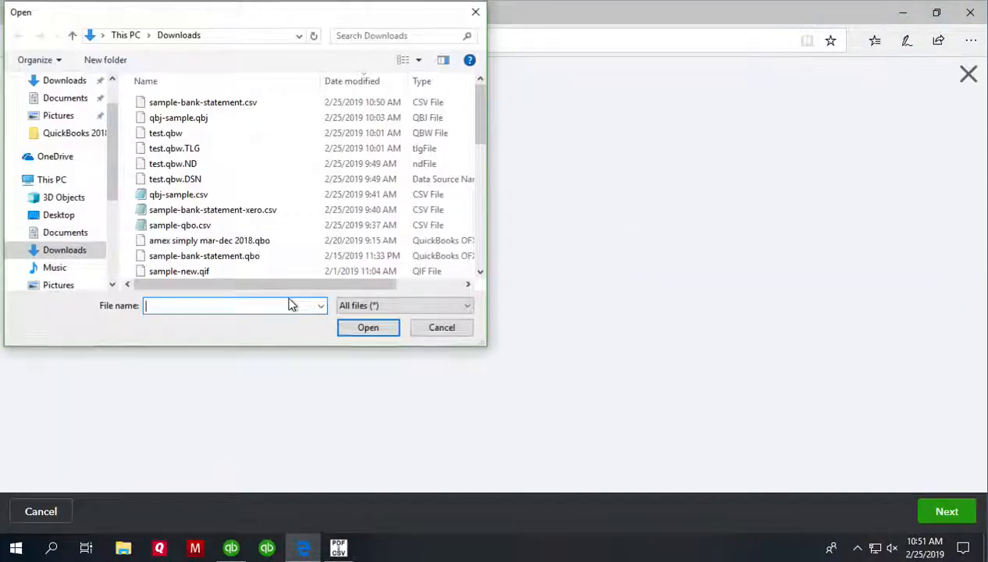
click(178, 117)
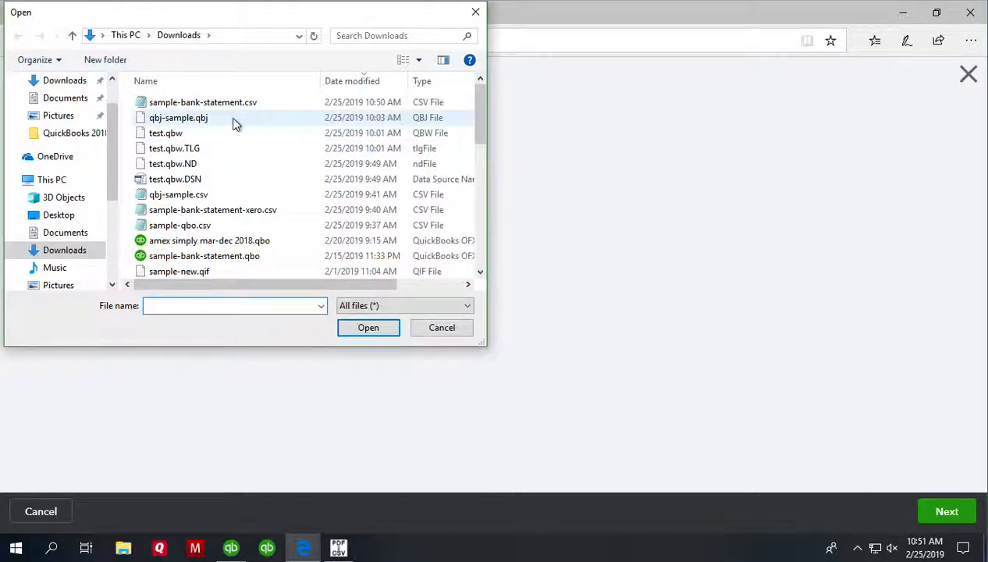
click(203, 102)
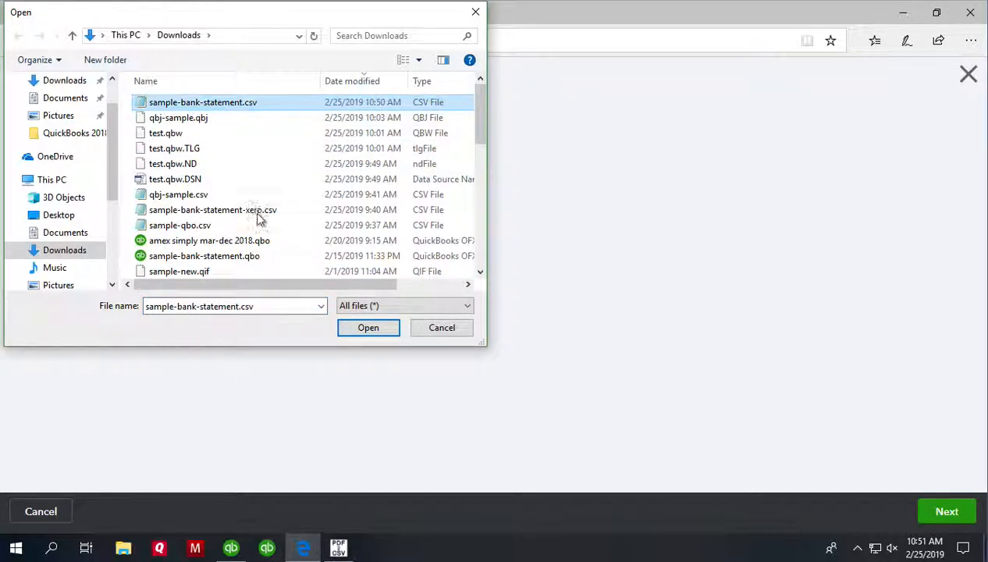
click(368, 327)
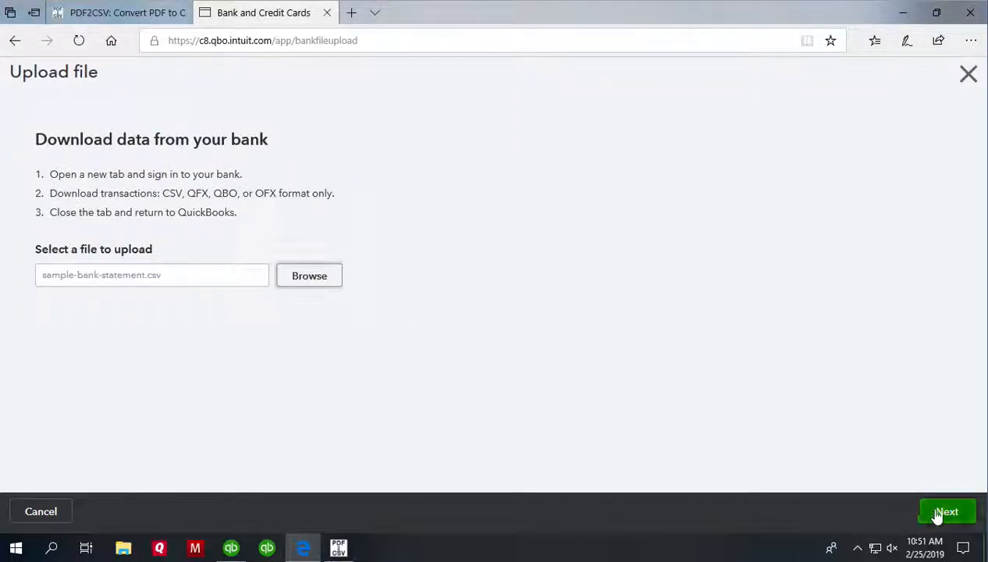
click(946, 511)
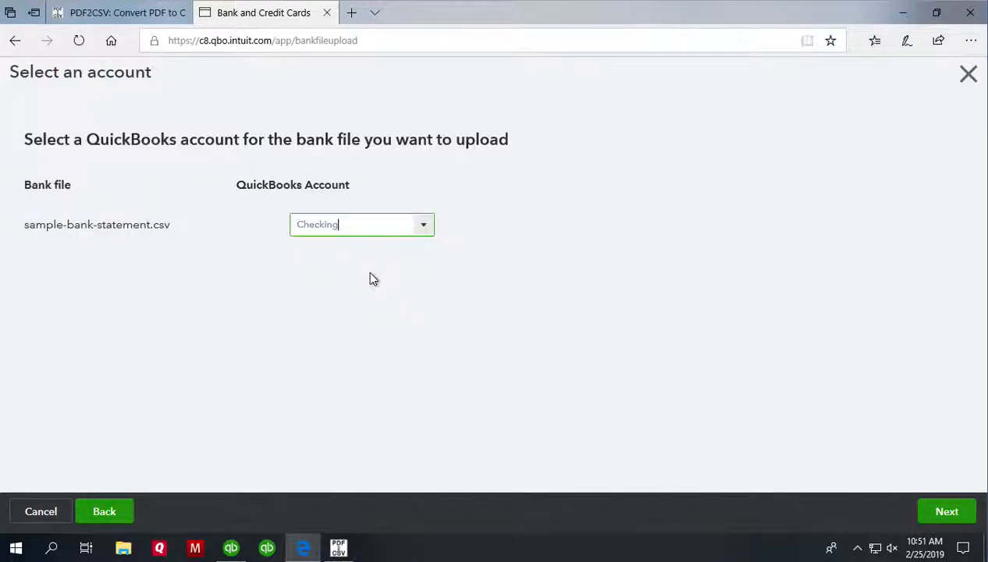
mouse_move(965, 480)
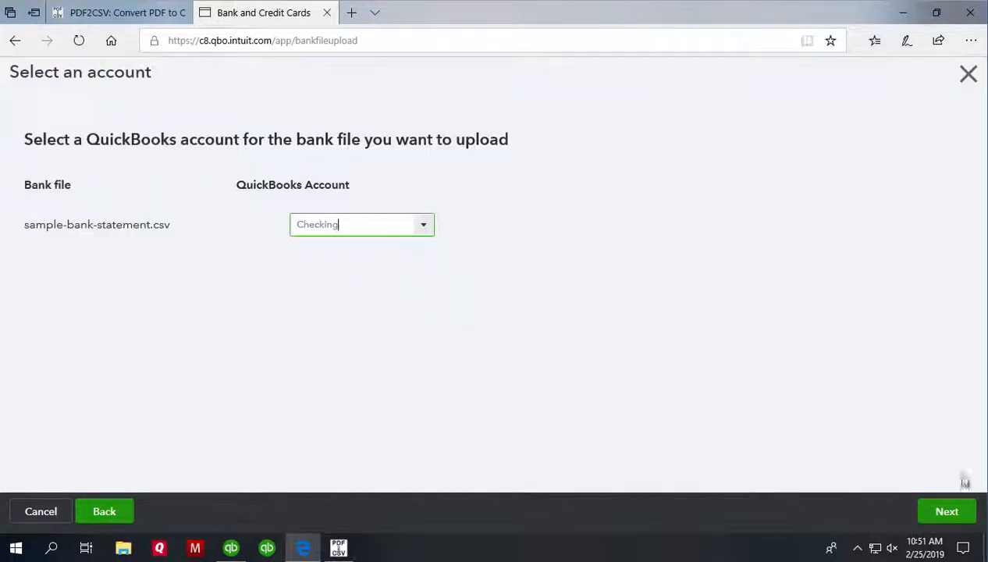
click(947, 511)
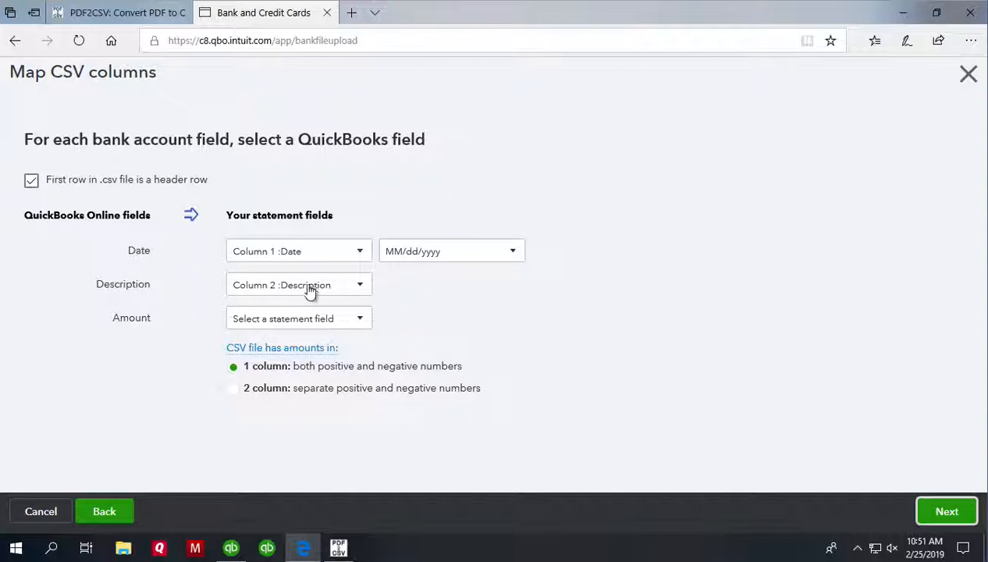
mouse_move(289, 258)
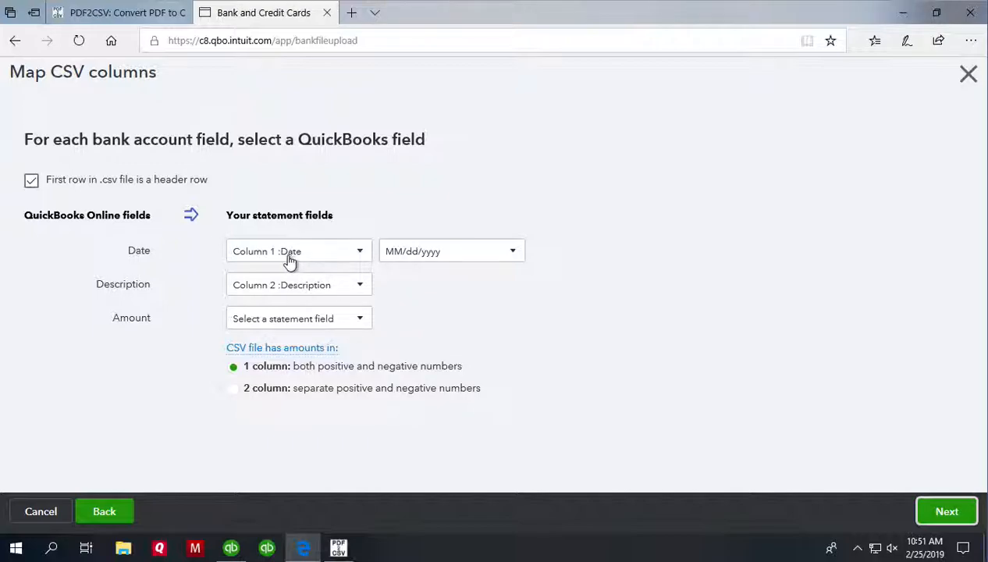
mouse_move(427, 262)
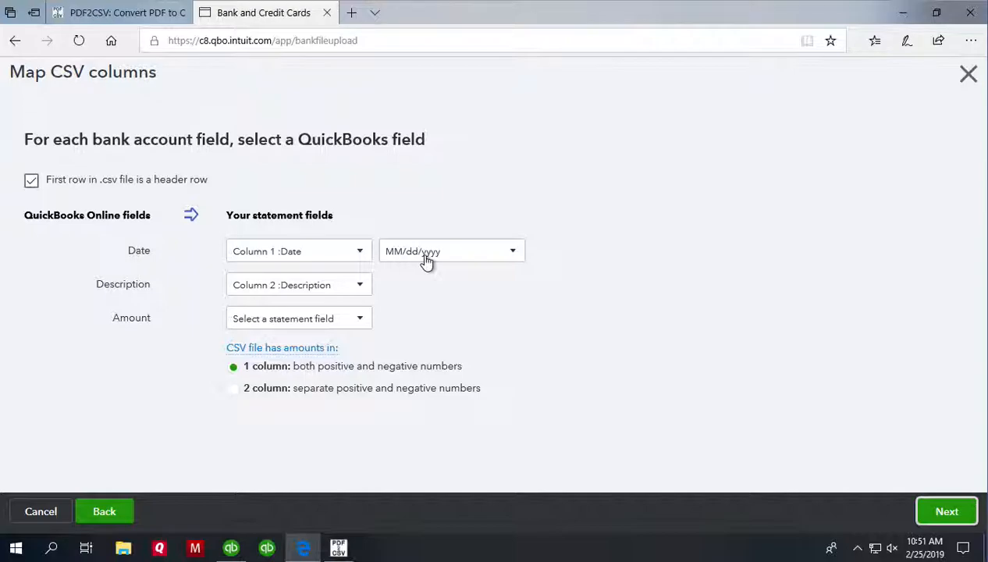
mouse_move(304, 313)
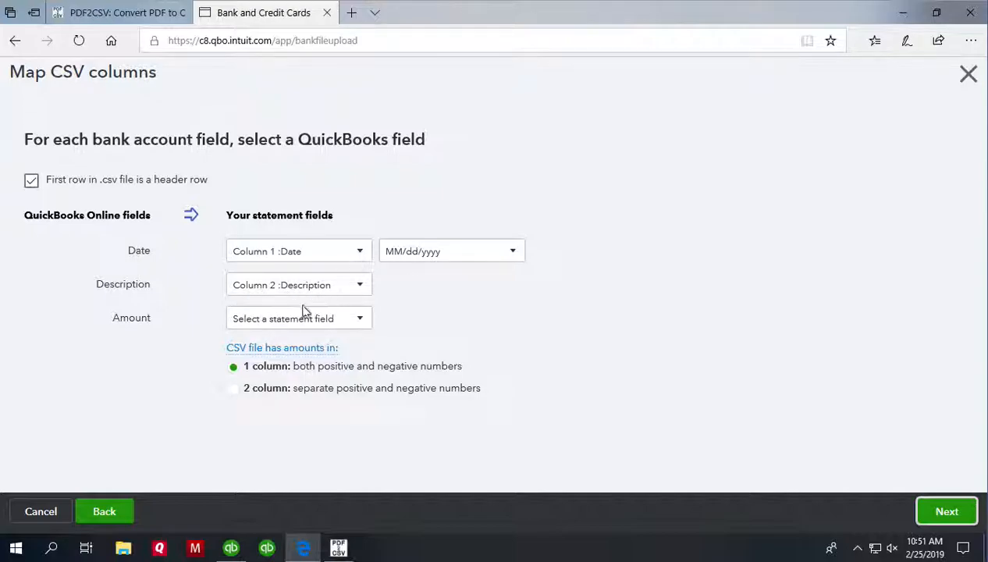
- Map Amount to Column 3 :Amount with the 1-column option and continue
click(298, 318)
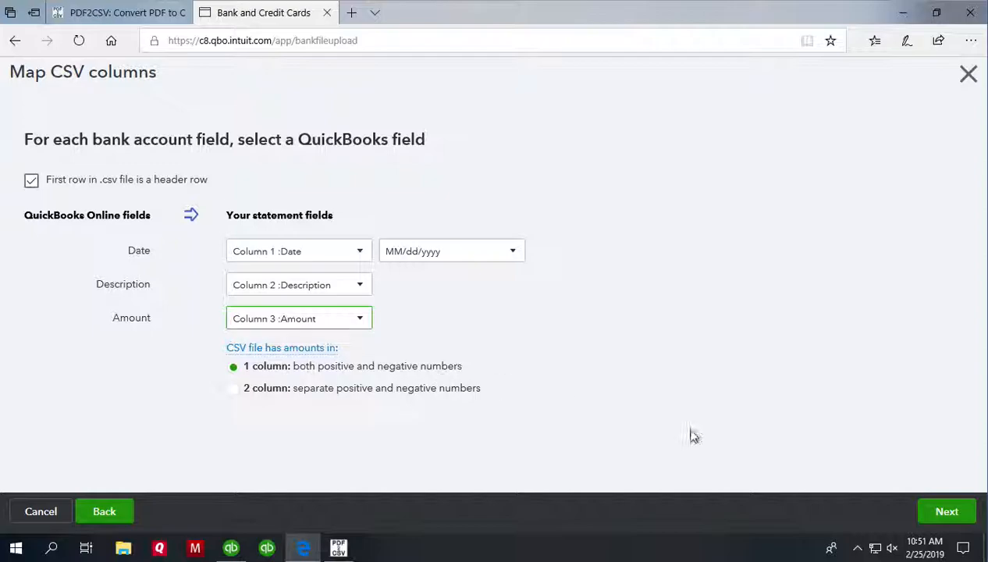
click(946, 511)
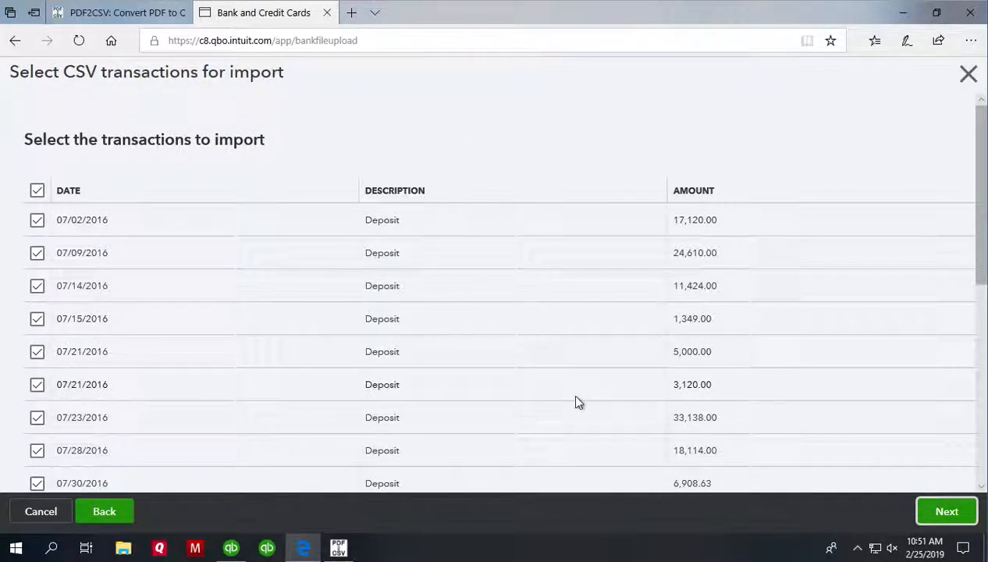
- Import every checked transaction from the statement into Checking
click(947, 511)
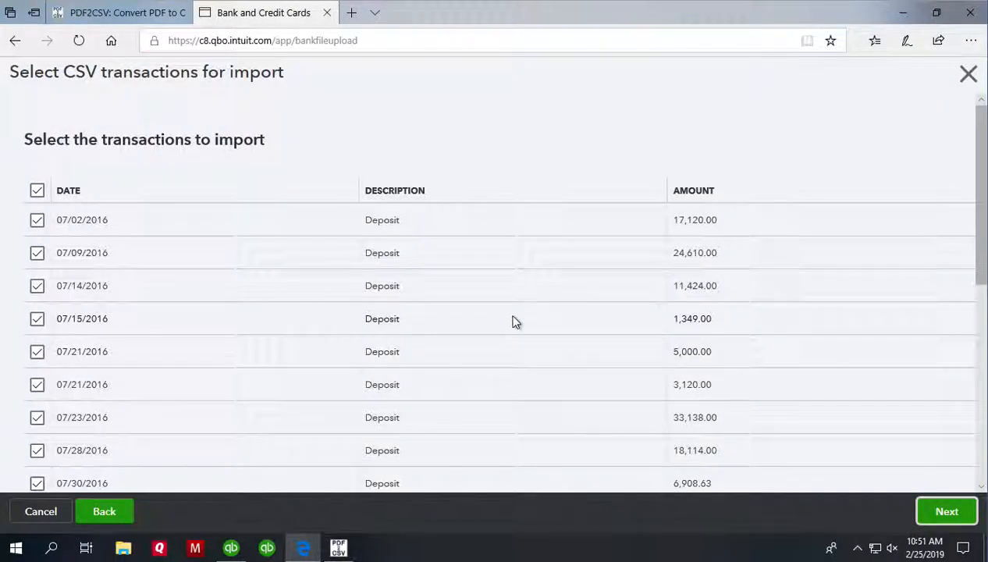
click(946, 511)
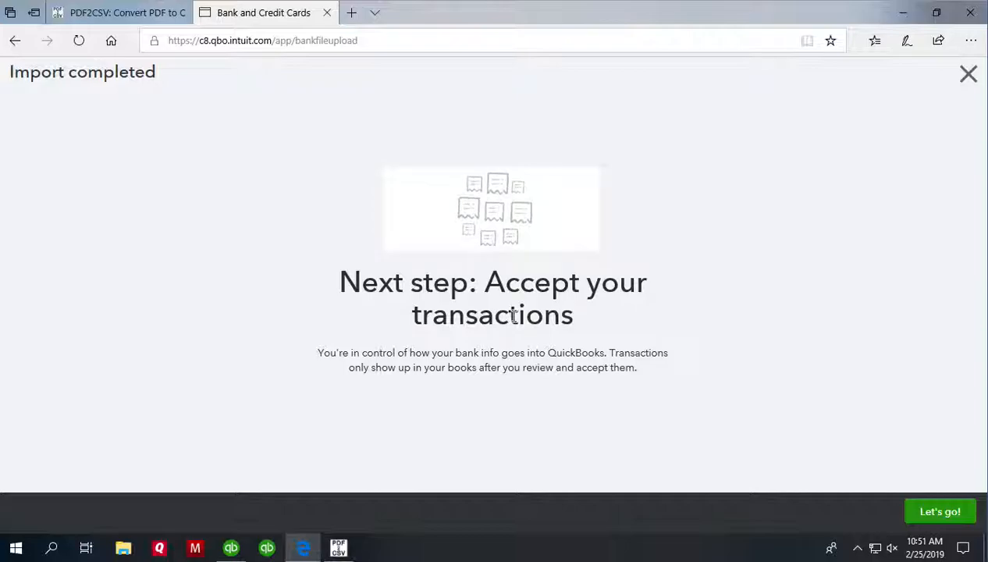